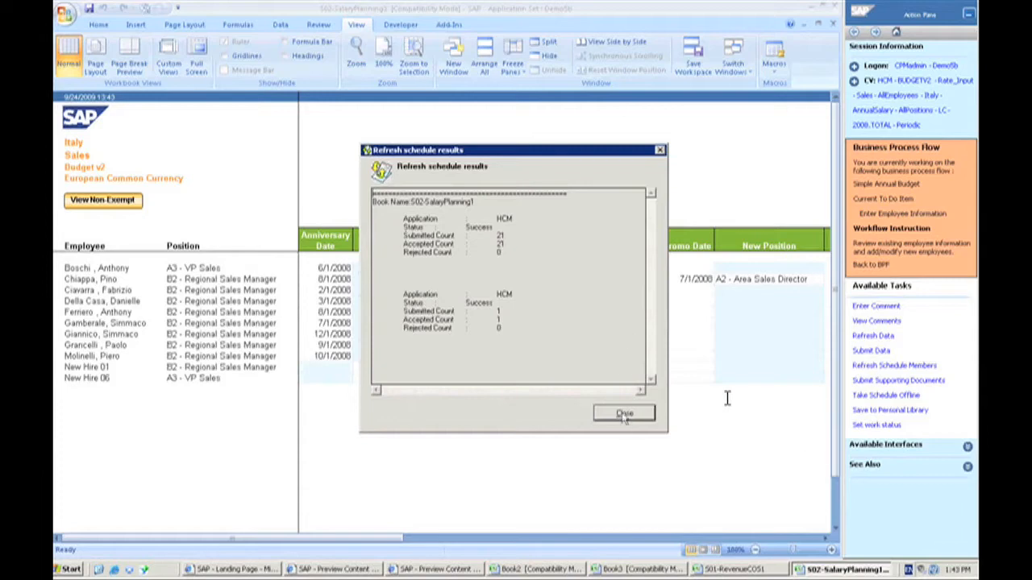
Step: Close the Refresh Schedule Results dialog for the salary schedule
left_click(624, 413)
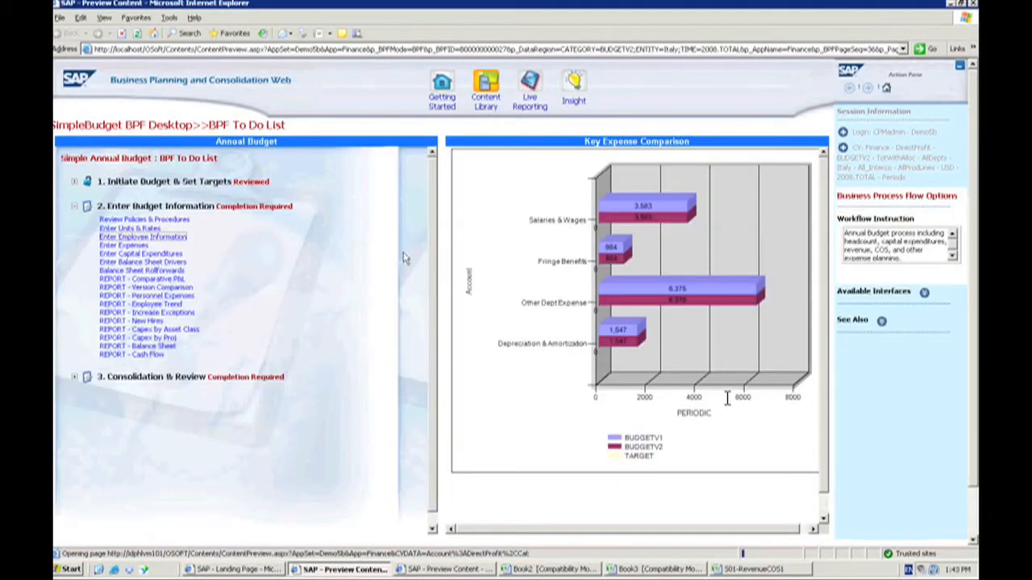
mouse_move(341, 277)
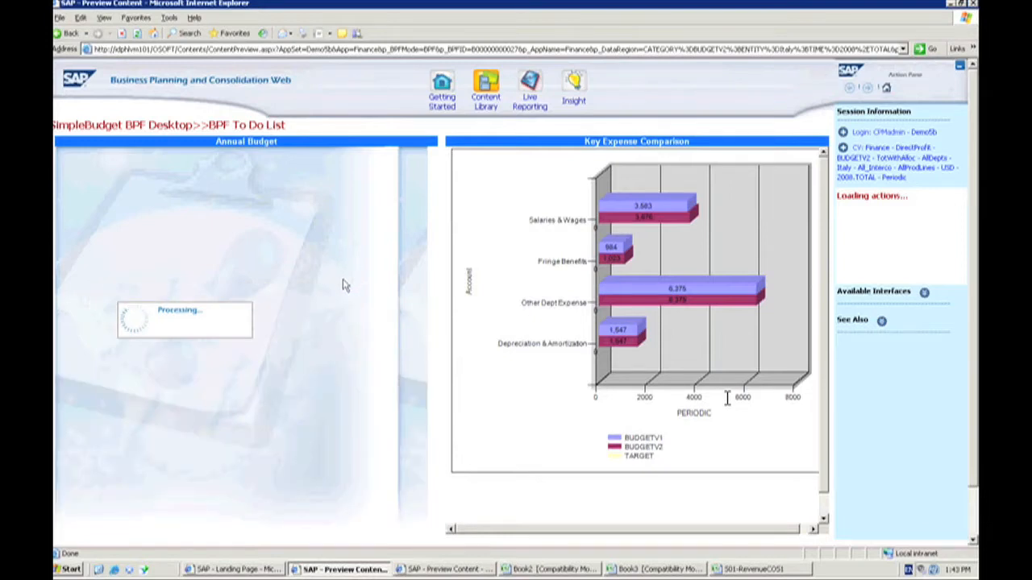
mouse_move(484, 287)
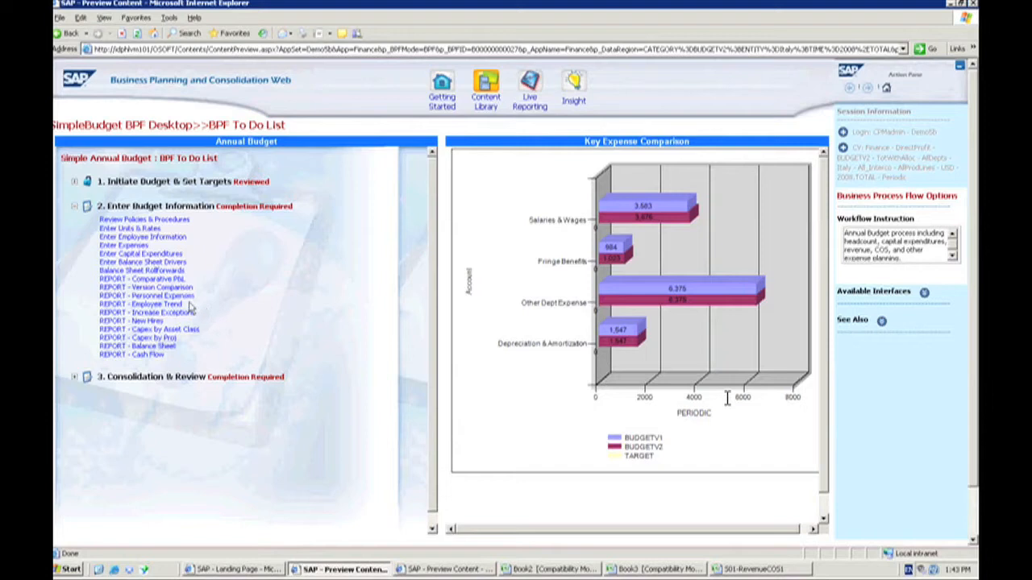
mouse_move(147, 296)
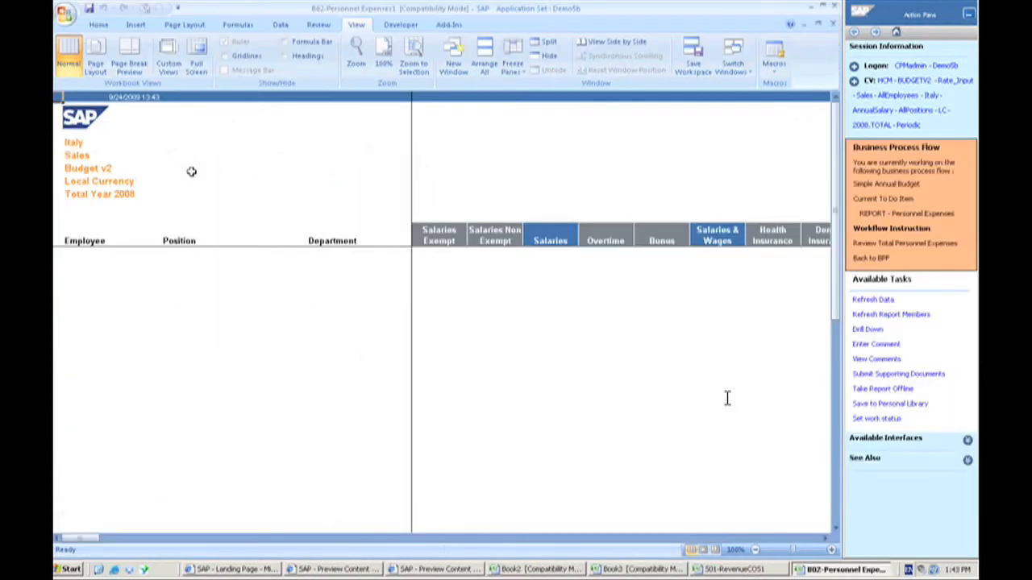
mouse_move(339, 230)
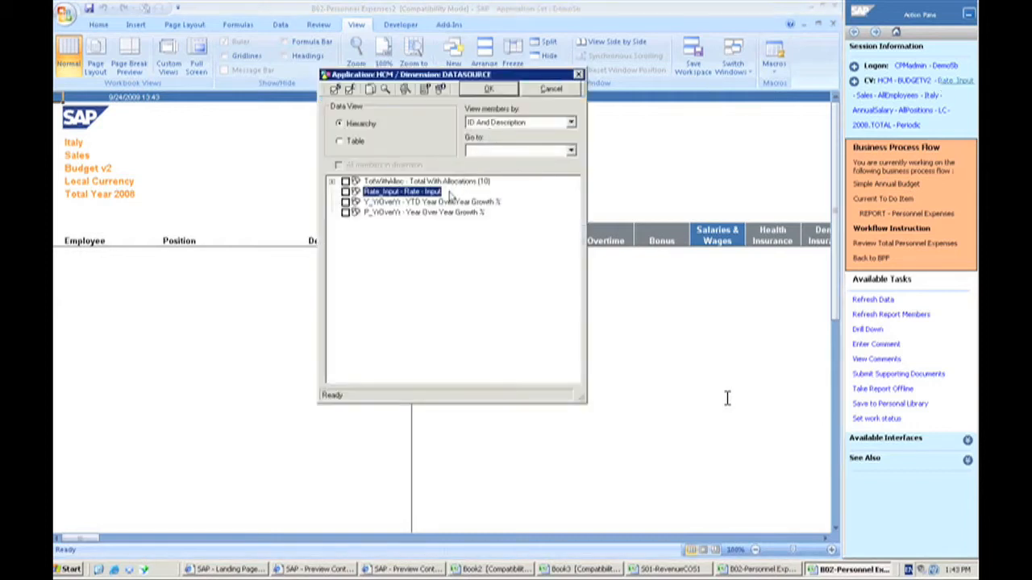
Step: Confirm the Rate_Input datasource member and select the New Hire 06 row in the personnel expenses report
left_click(487, 89)
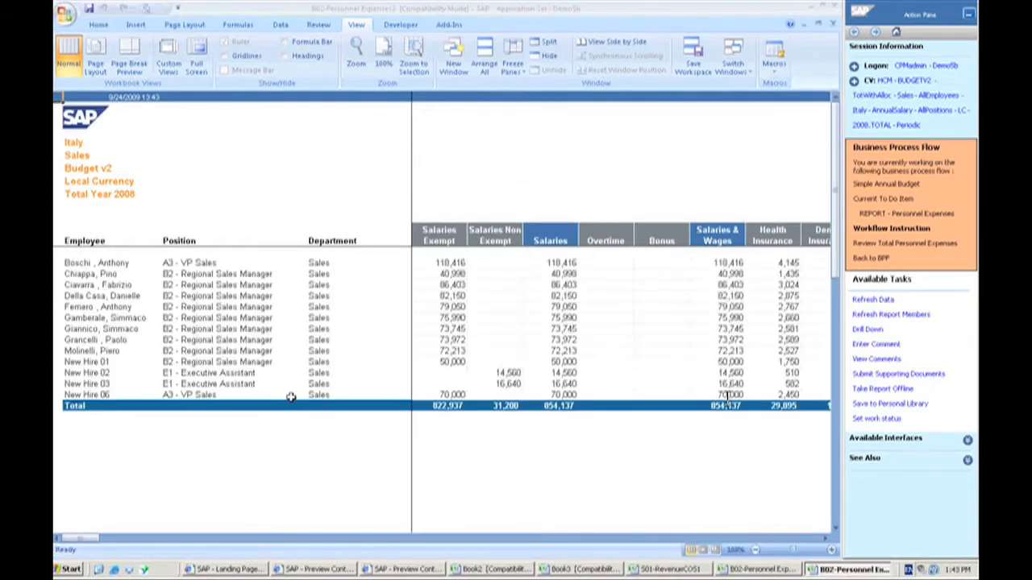
left_click(353, 395)
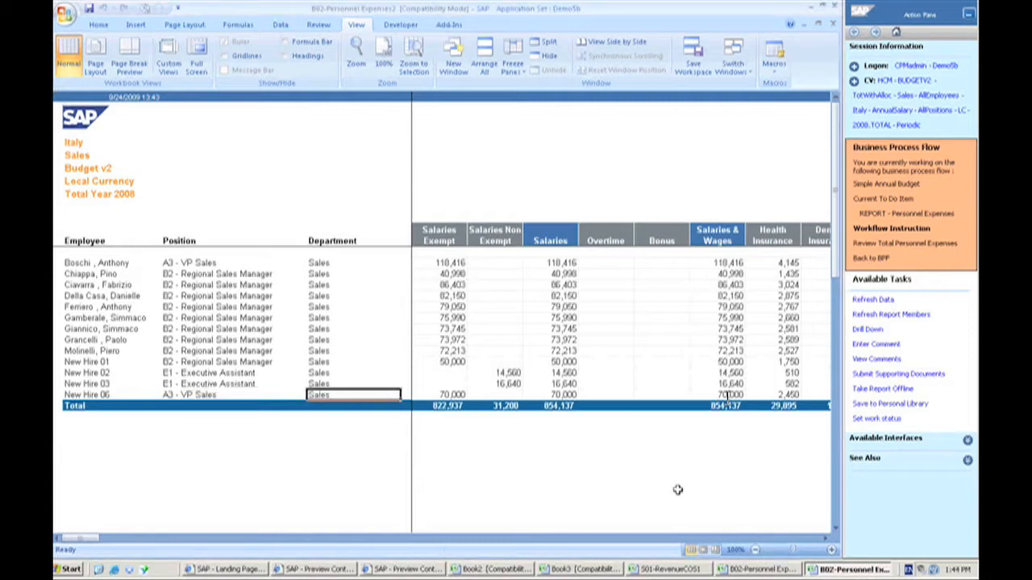
left_click(552, 393)
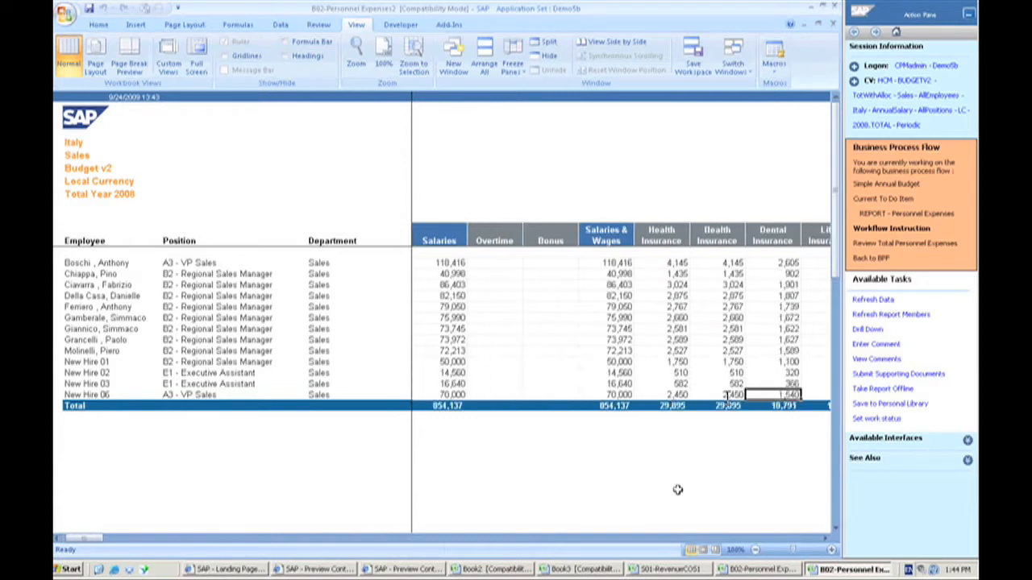
scroll("right", 3)
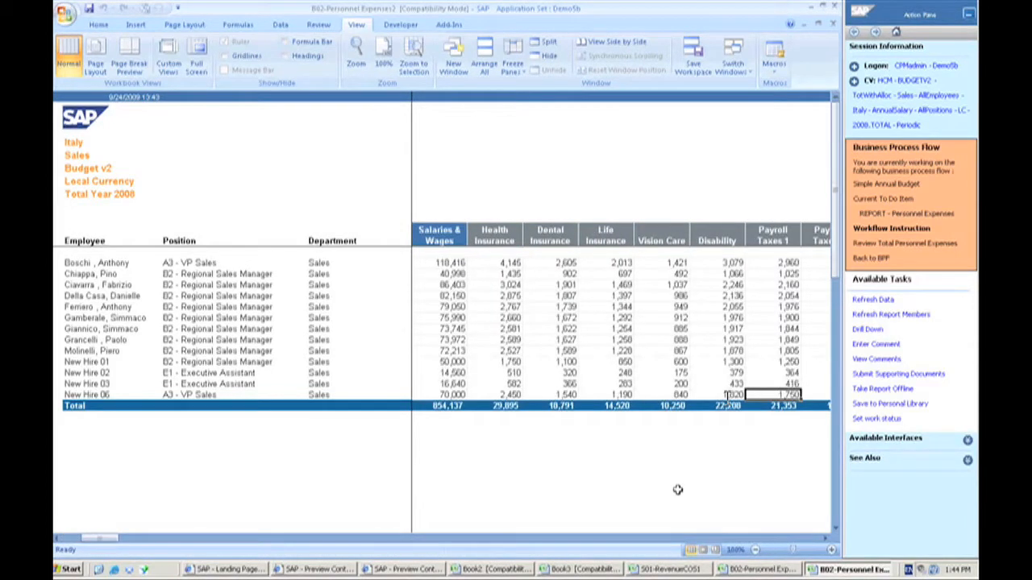
scroll("right", 3)
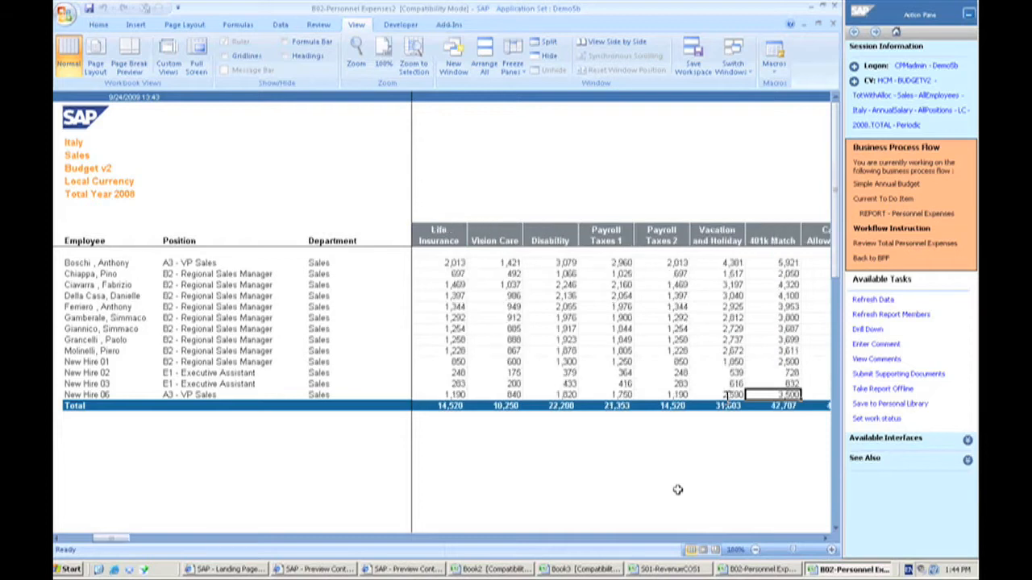
scroll("right", 3)
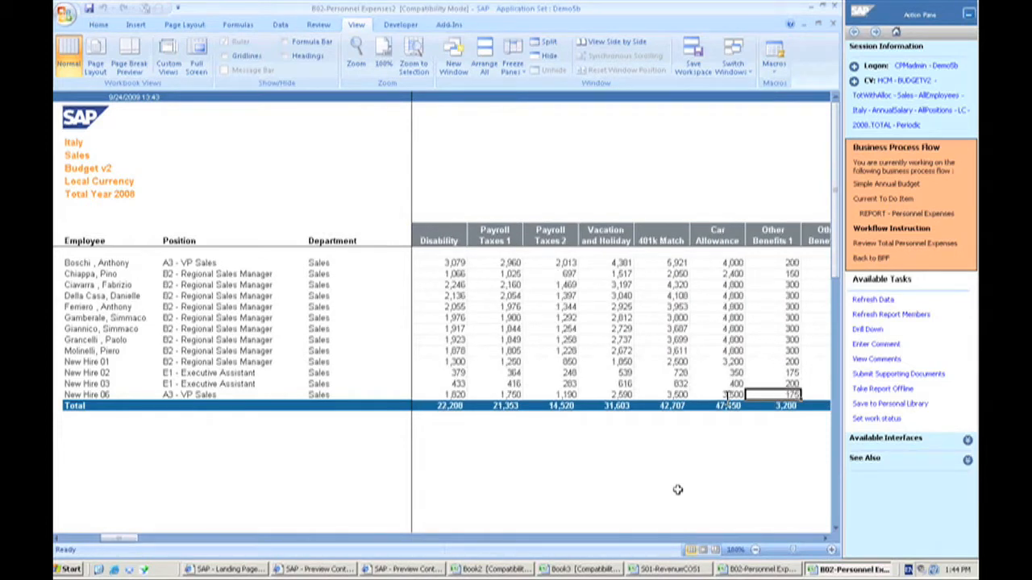
scroll("right", 3)
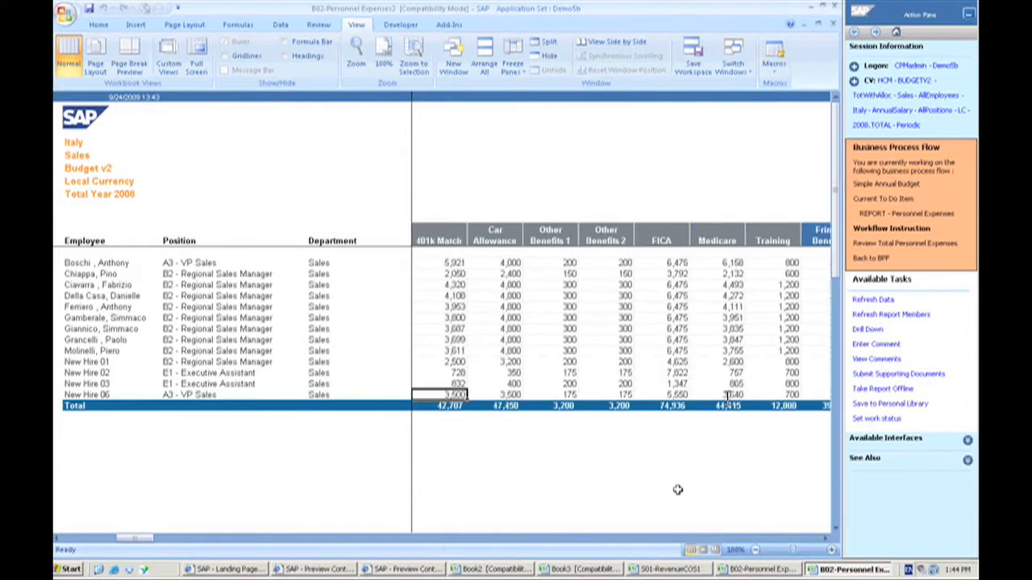
scroll("left", 3)
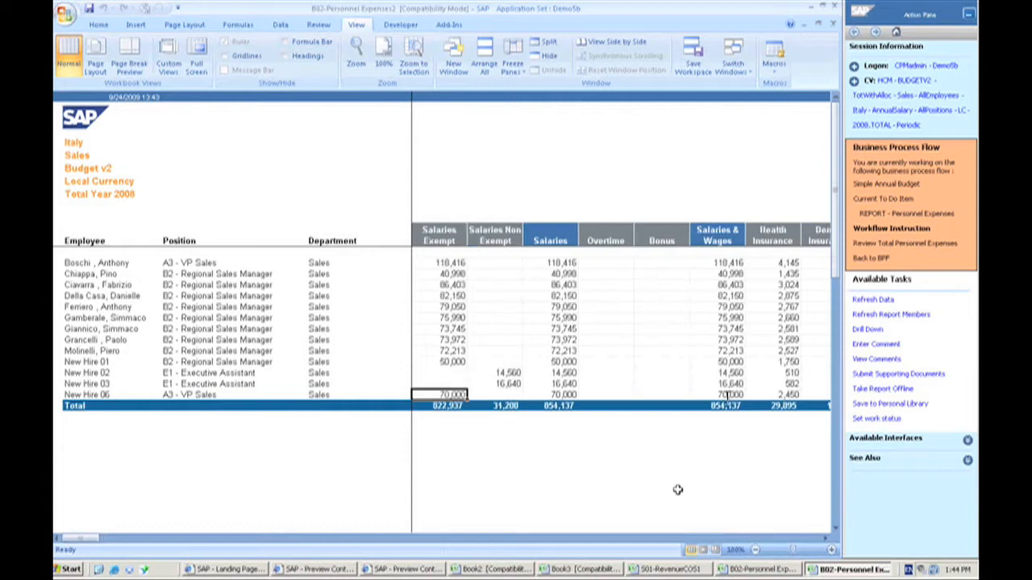
mouse_move(768, 340)
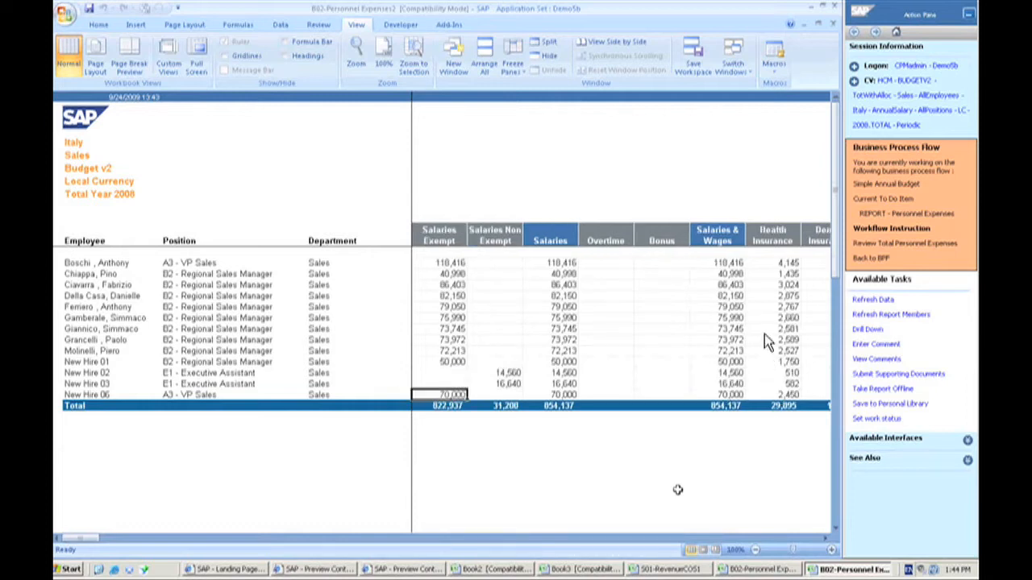
mouse_move(748, 363)
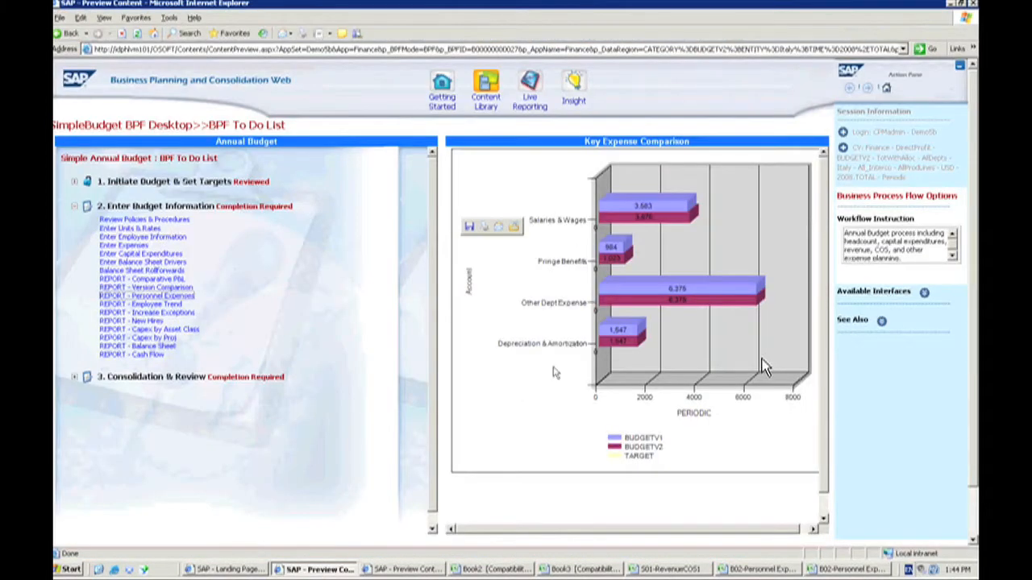
mouse_move(690, 208)
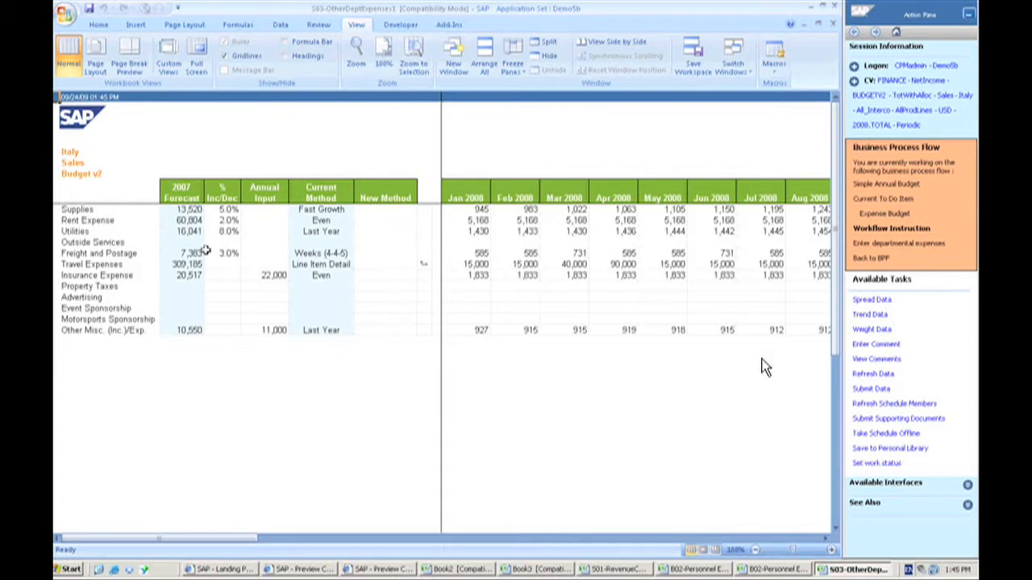
mouse_move(244, 232)
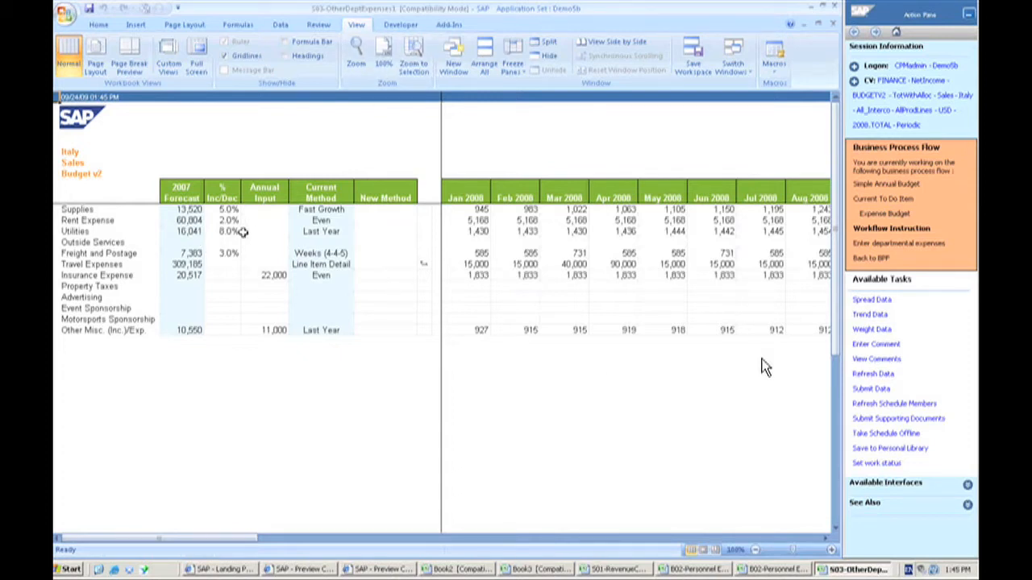
mouse_move(148, 228)
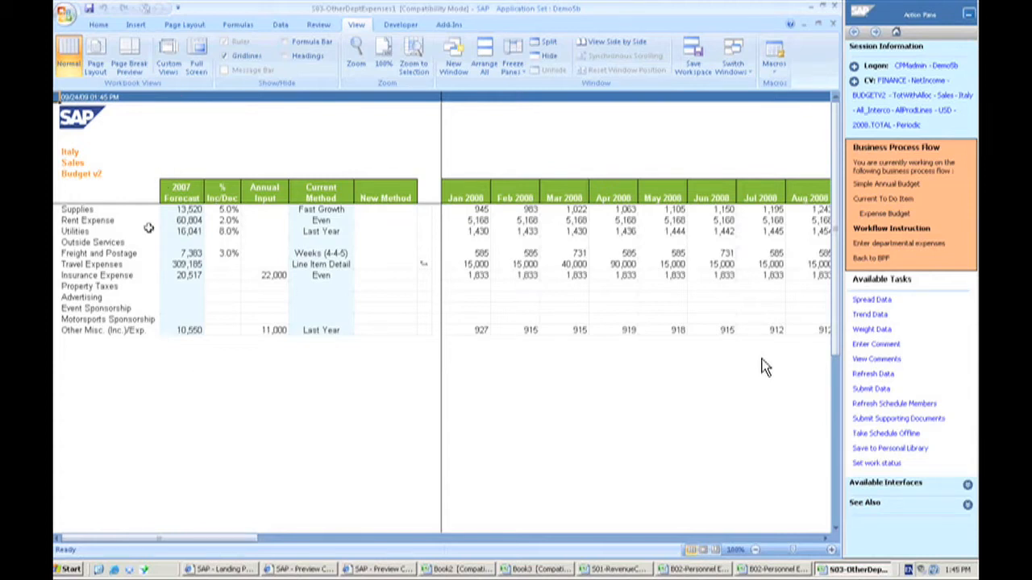
mouse_move(142, 232)
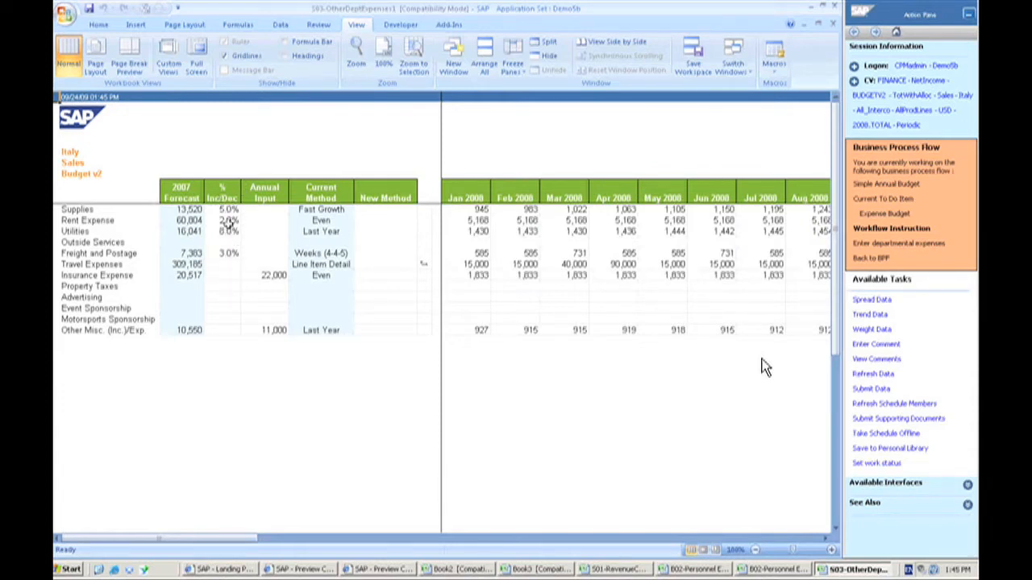
Step: Commit the Rent Expense increase of 3.0%, lifting monthly rent to 5,219
left_click(229, 219)
type("3")
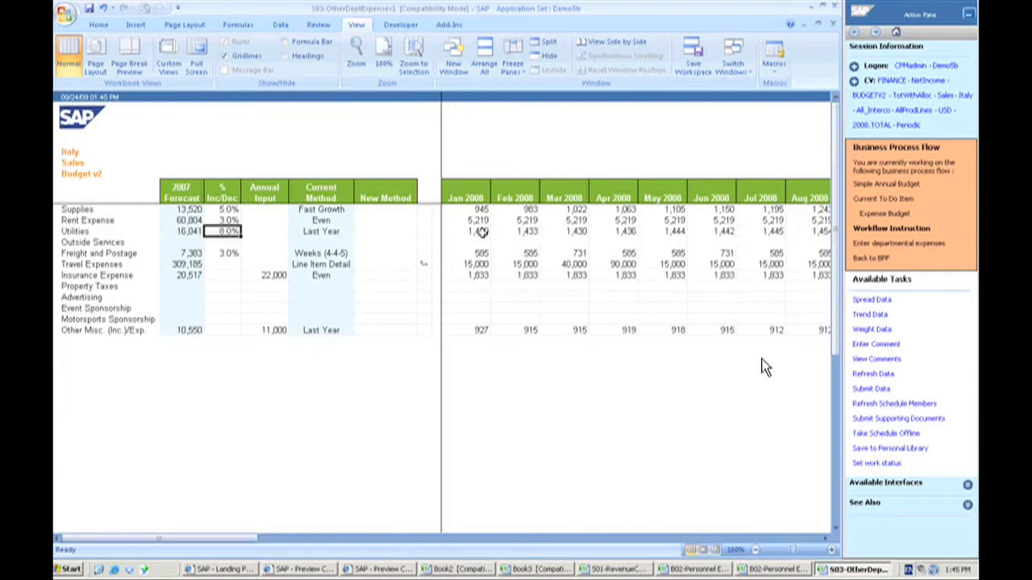
Step: Set the Supplies spreading method to Work Days and enter 12000 as Advertising's annual input
left_click(385, 219)
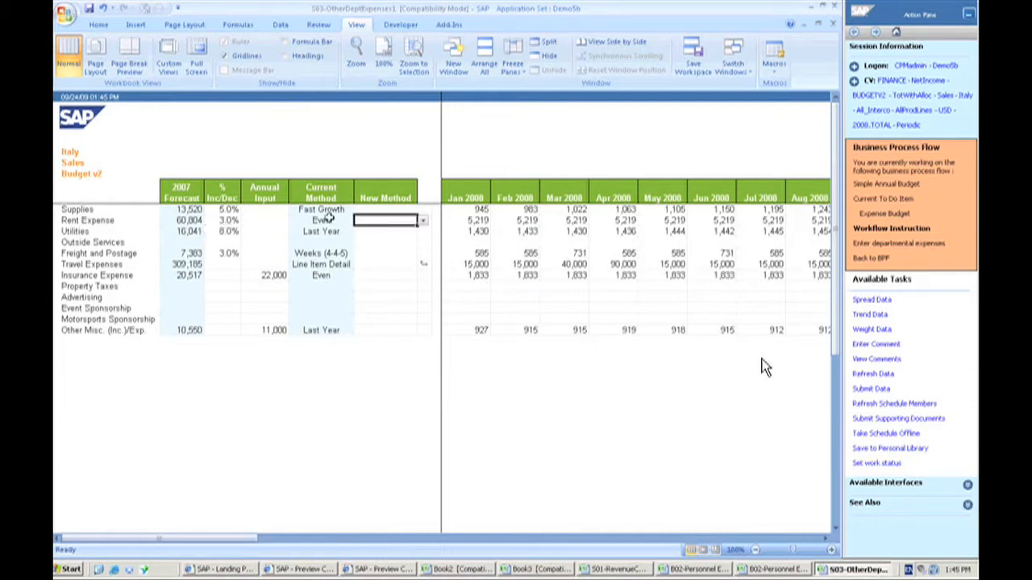
left_click(385, 219)
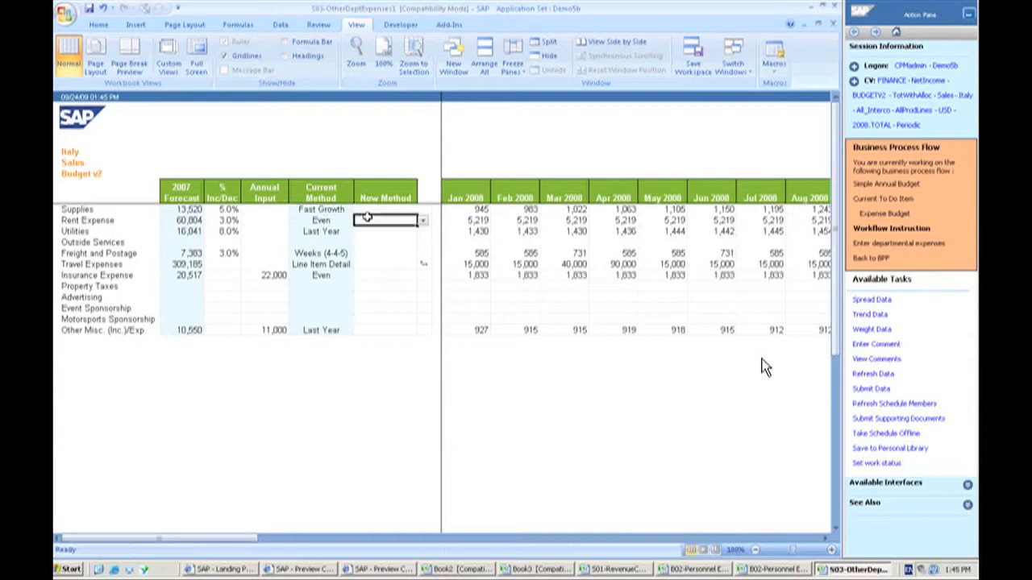
left_click(423, 220)
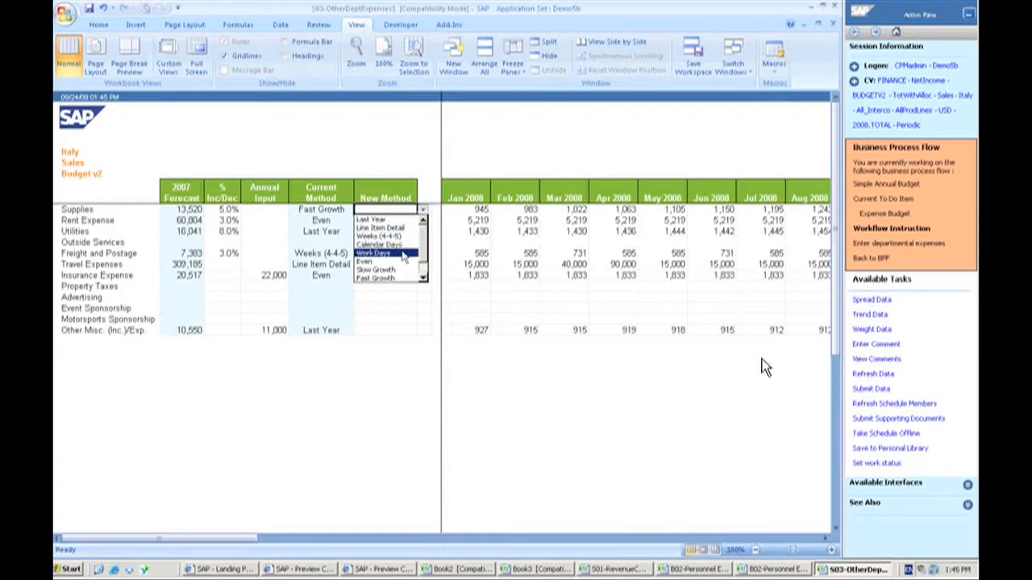
left_click(374, 251)
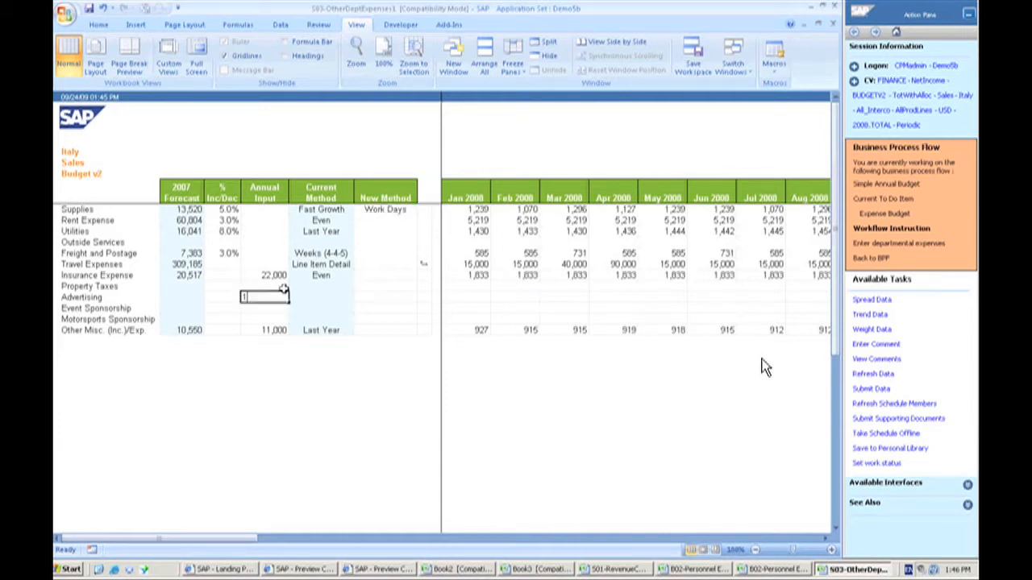
type("120000")
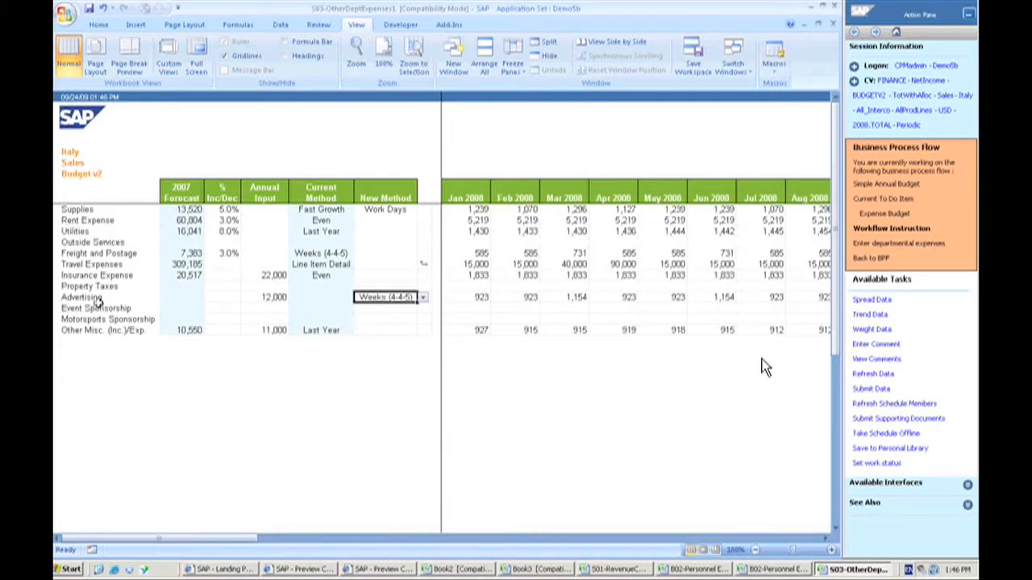
mouse_move(115, 264)
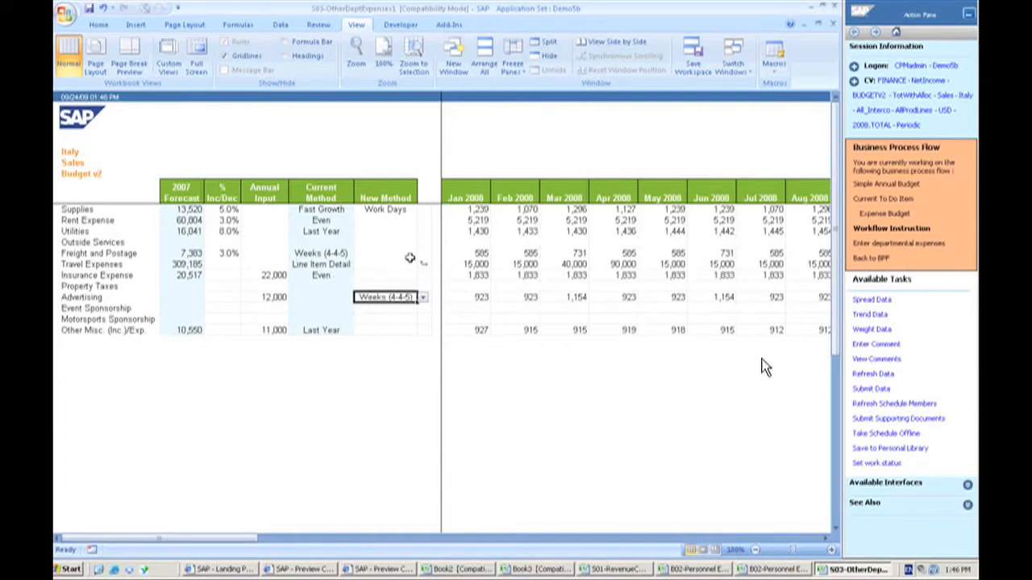
mouse_move(425, 265)
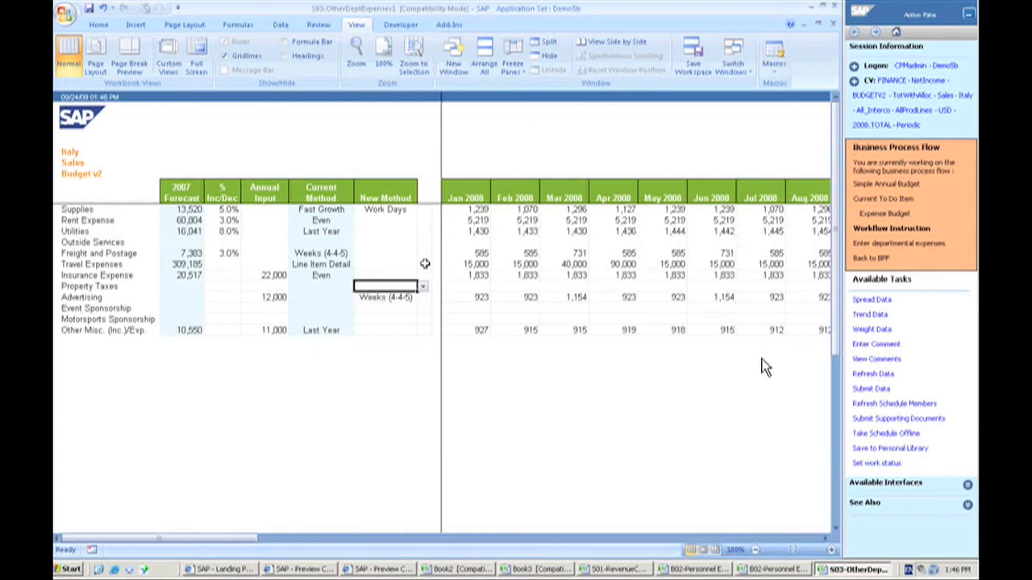
mouse_move(427, 266)
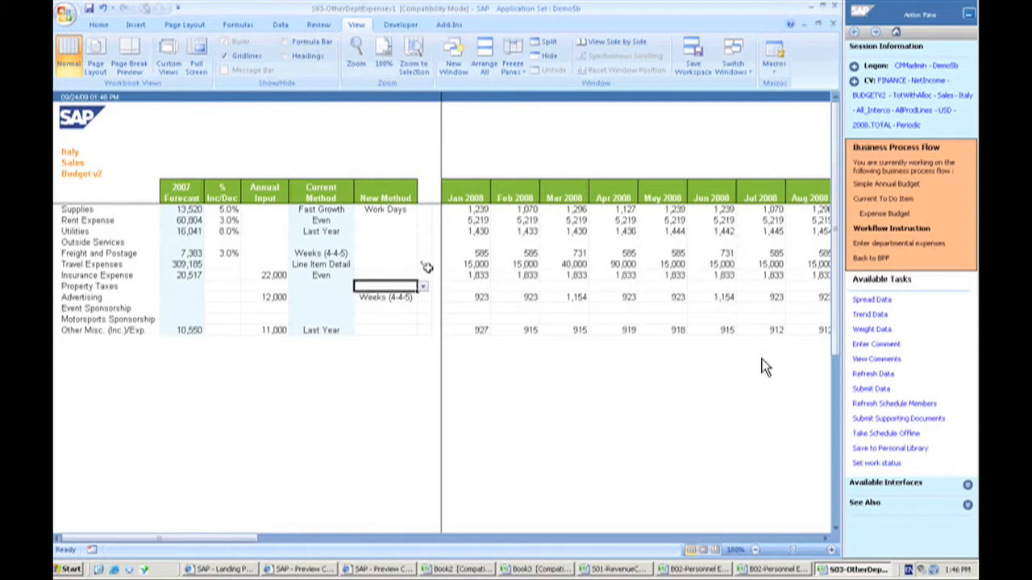
mouse_move(426, 264)
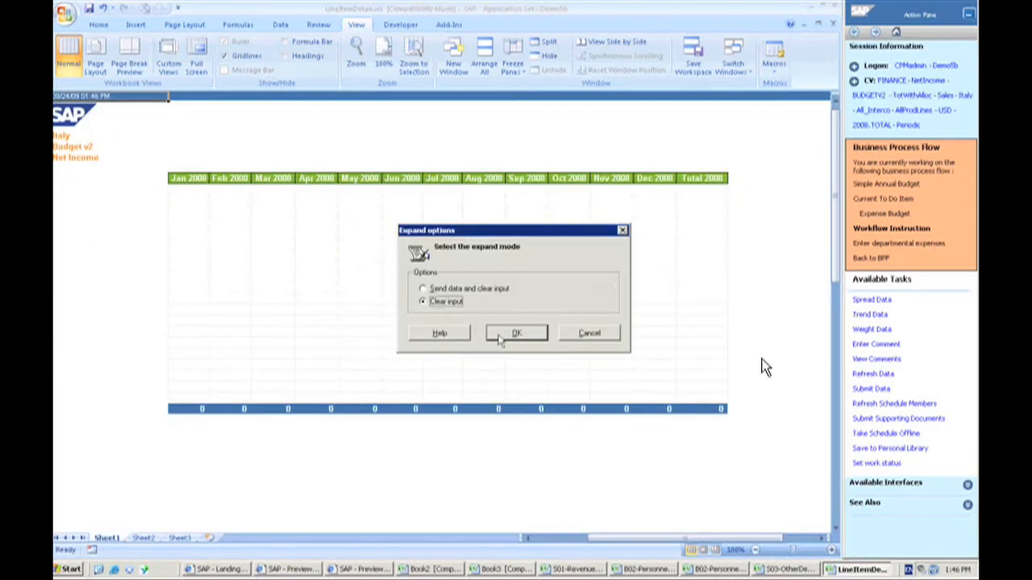
Step: Clear input on expand, load the existing travel lines and select the empty row below Trade Show Travel
left_click(516, 333)
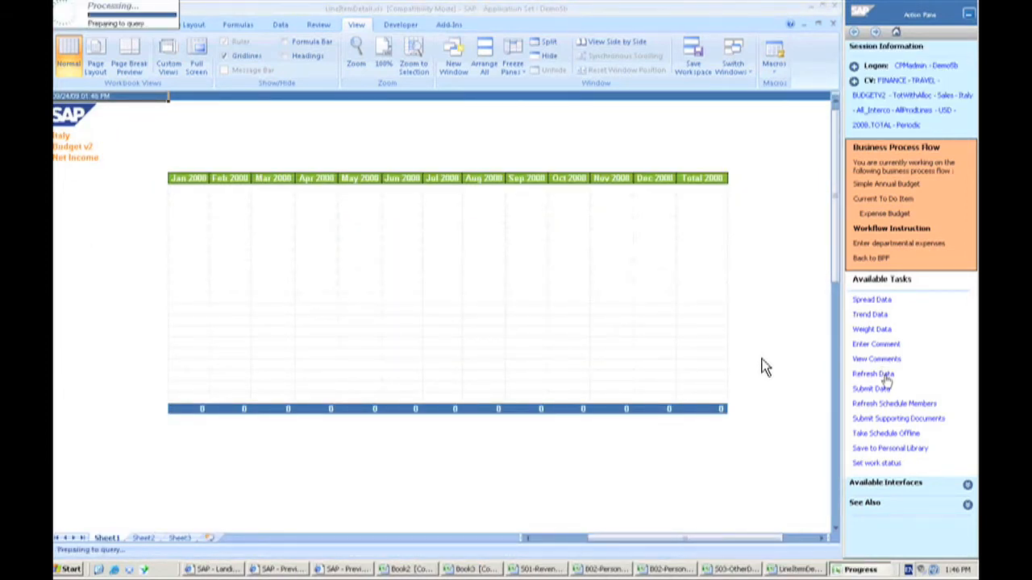
left_click(874, 374)
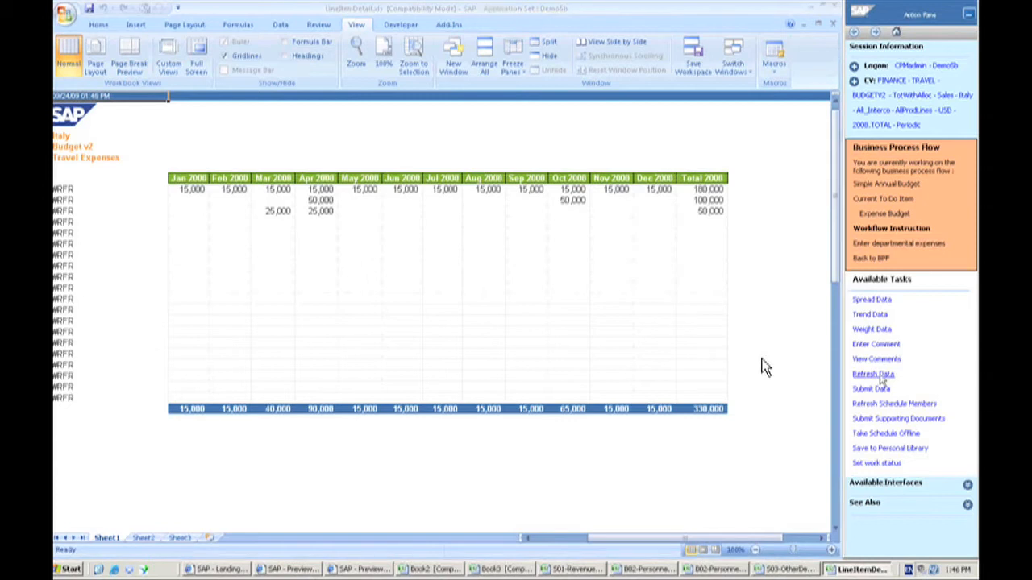
left_click(872, 374)
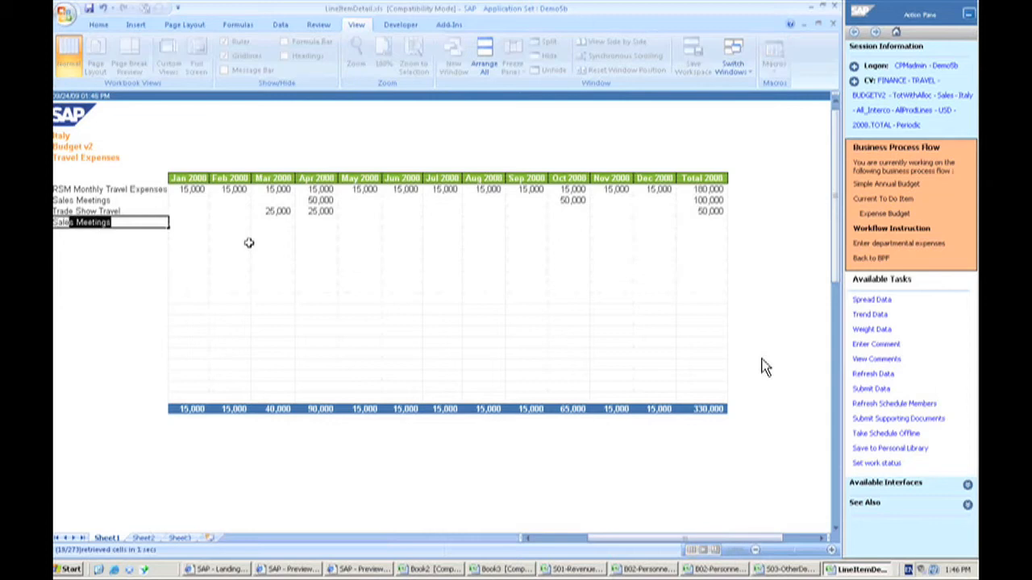
Step: Add a Sales Conference travel line of 10,000 in June 2008 and submit it
type("Sales Conference")
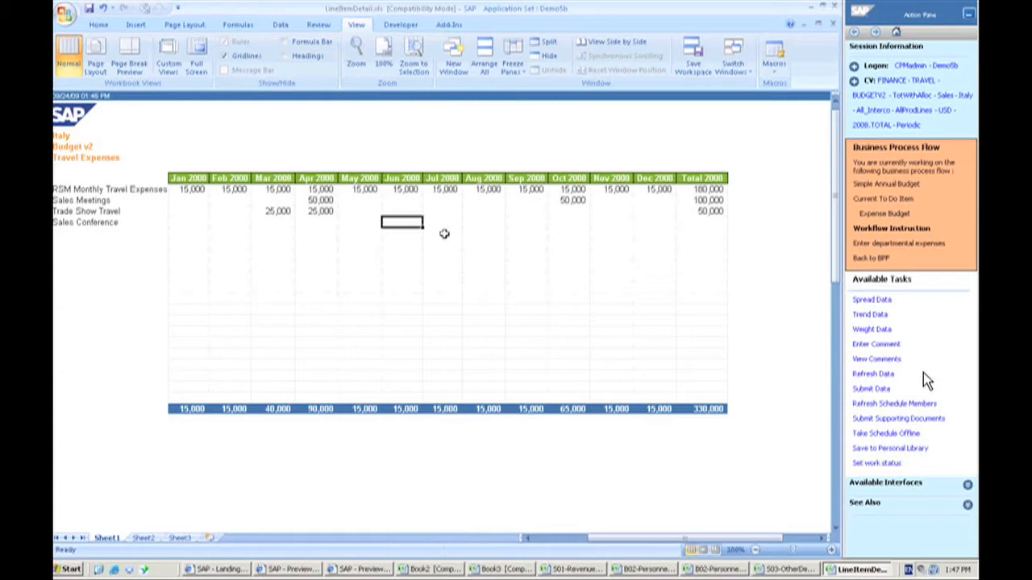
mouse_move(83, 245)
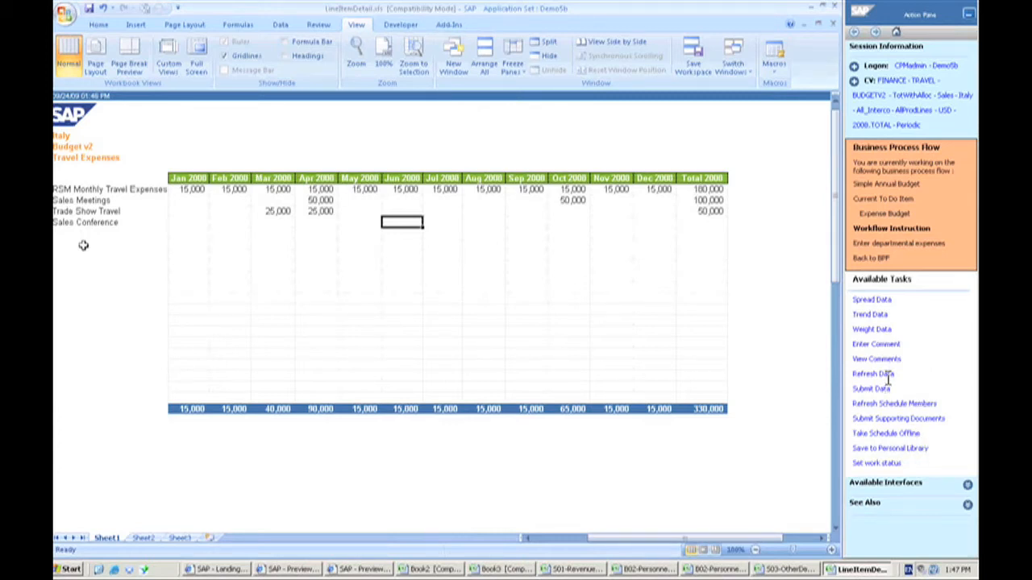
type("100")
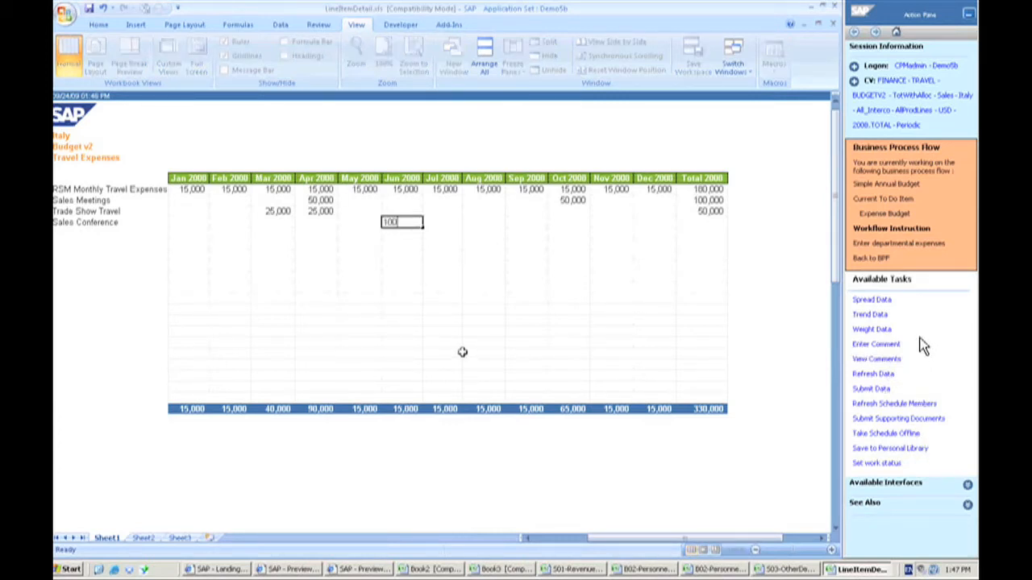
type("100000")
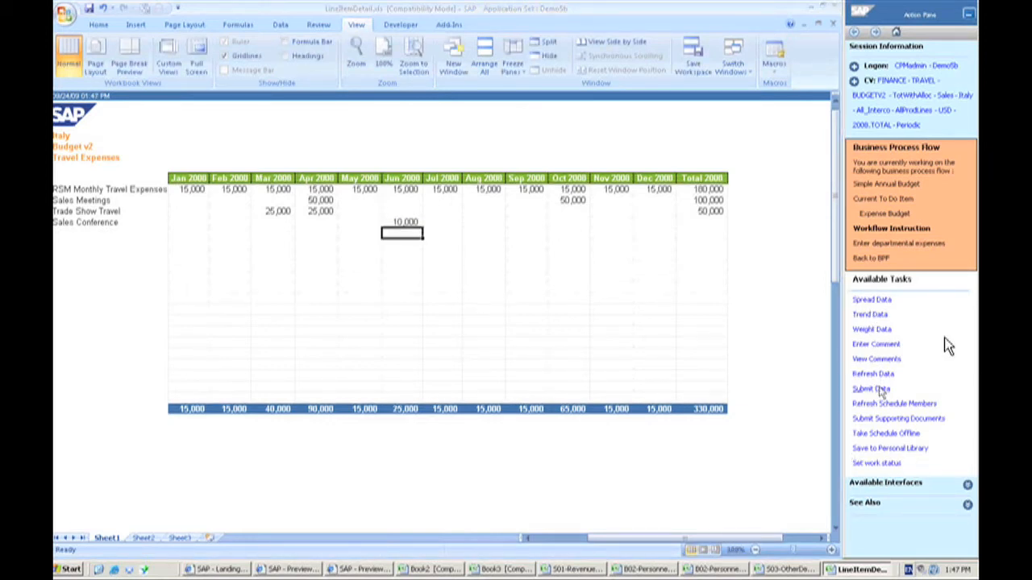
left_click(871, 389)
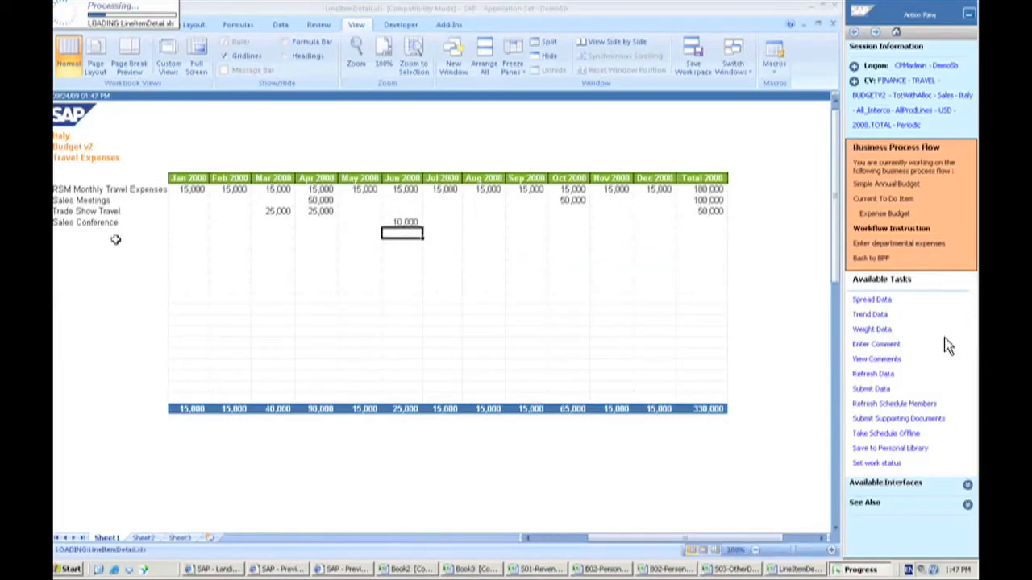
mouse_move(374, 213)
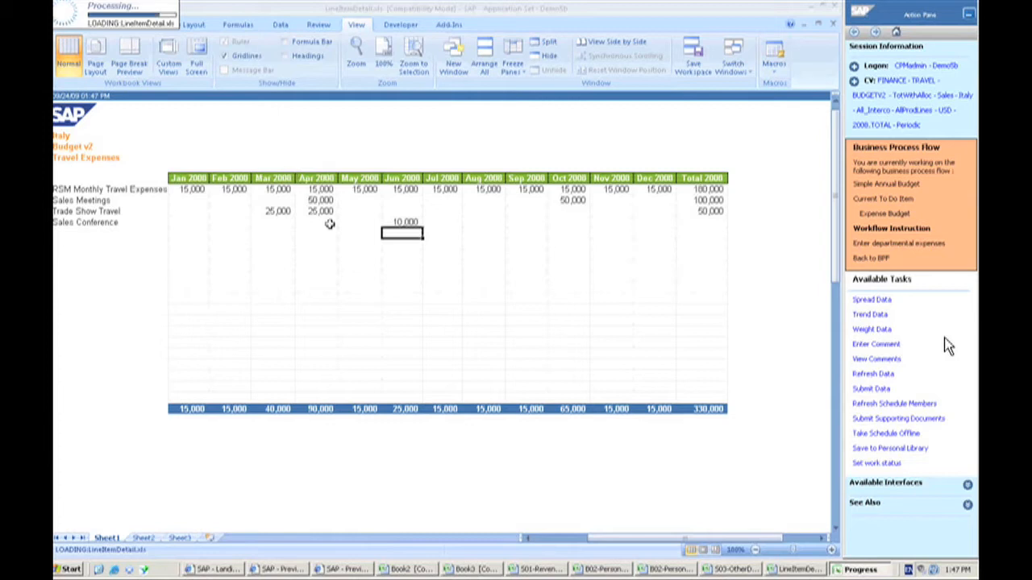
mouse_move(328, 272)
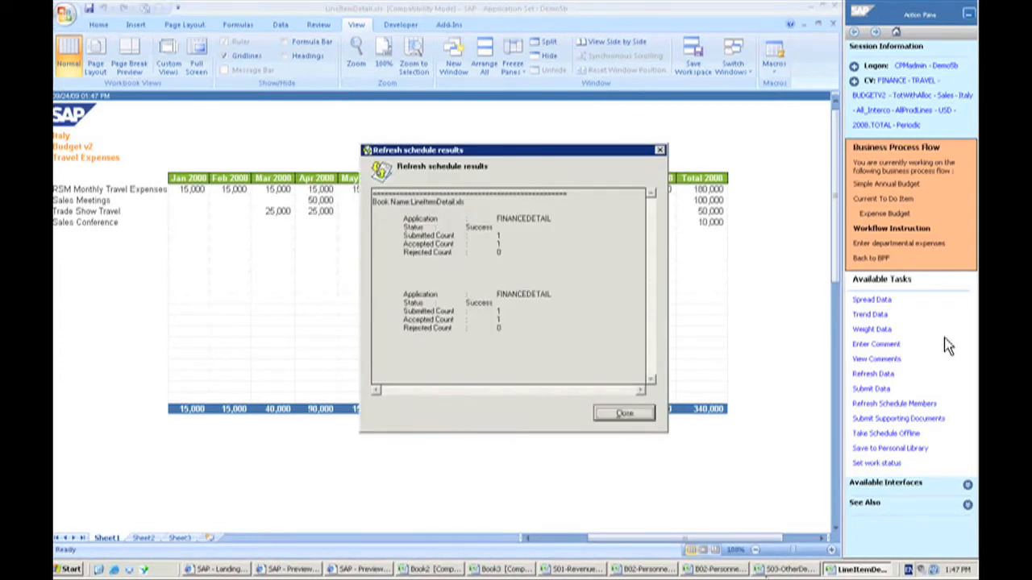
Step: Dismiss the submission results and submit the department expense figures
left_click(624, 413)
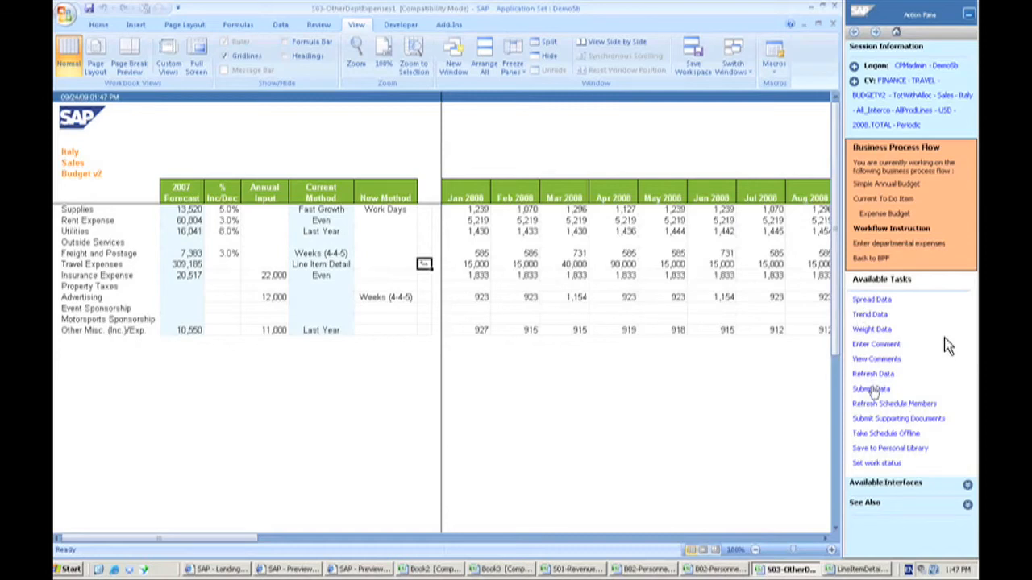
left_click(871, 389)
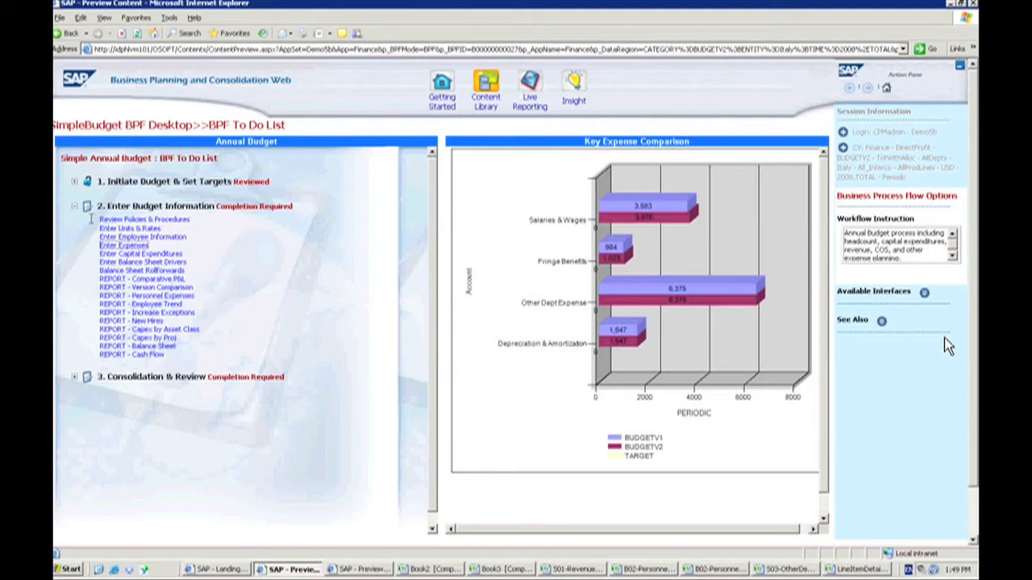
mouse_move(267, 333)
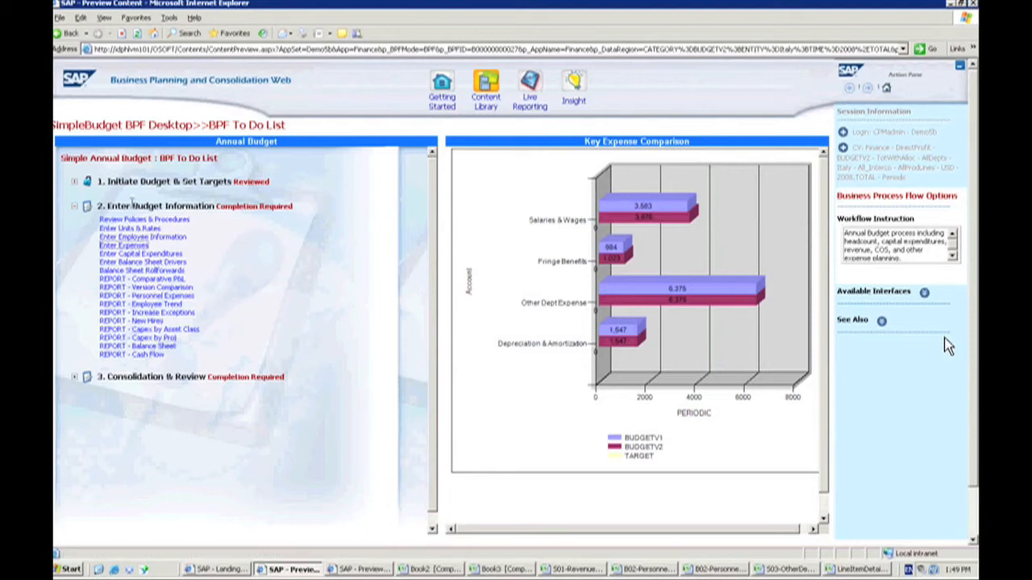
mouse_move(147, 287)
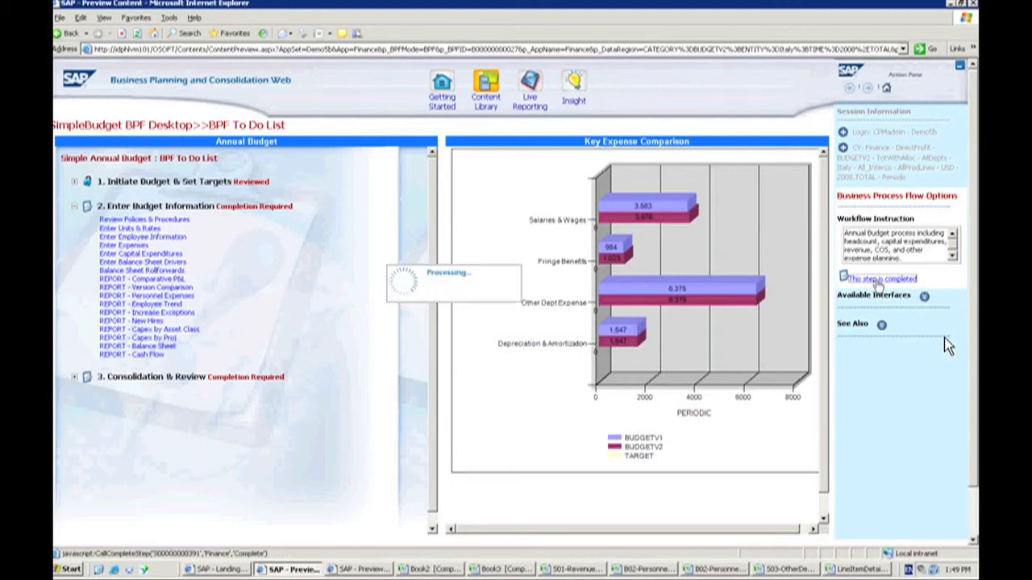
Step: Mark the Enter Budget Information step as completed
left_click(884, 279)
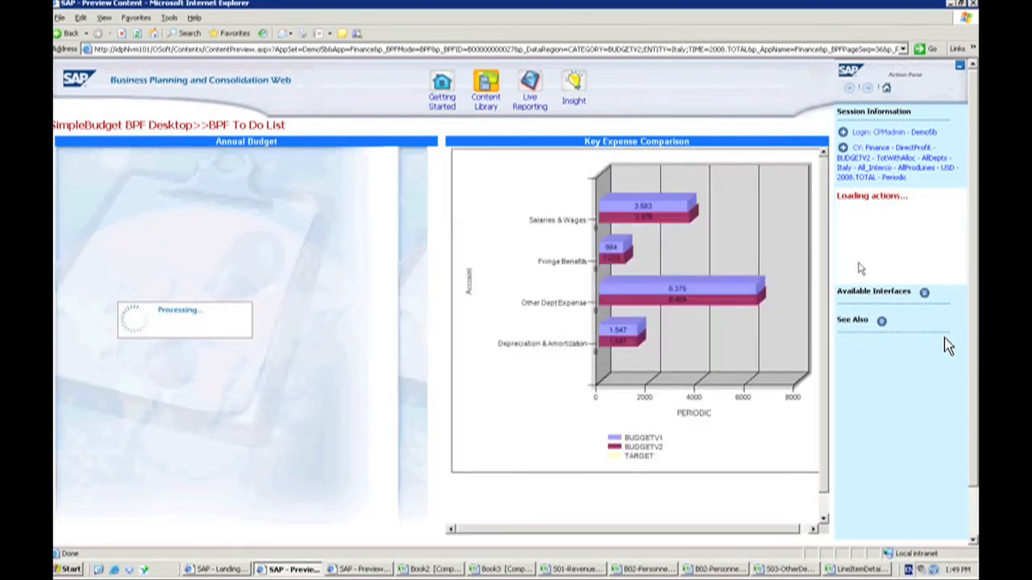
mouse_move(865, 268)
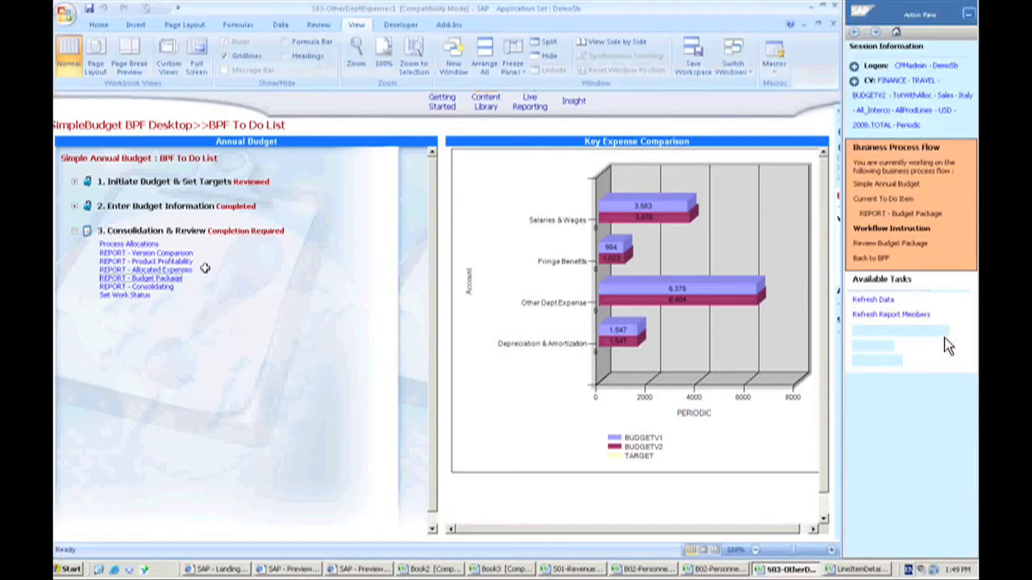
Step: Open the REPORT - Budget Package workbook under Consolidation & Review
left_click(139, 278)
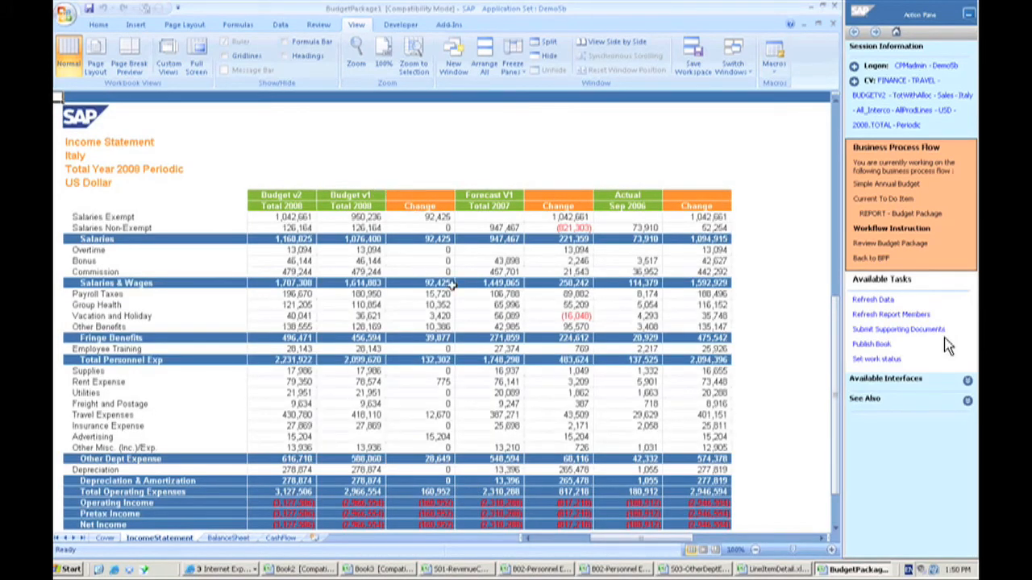
mouse_move(406, 269)
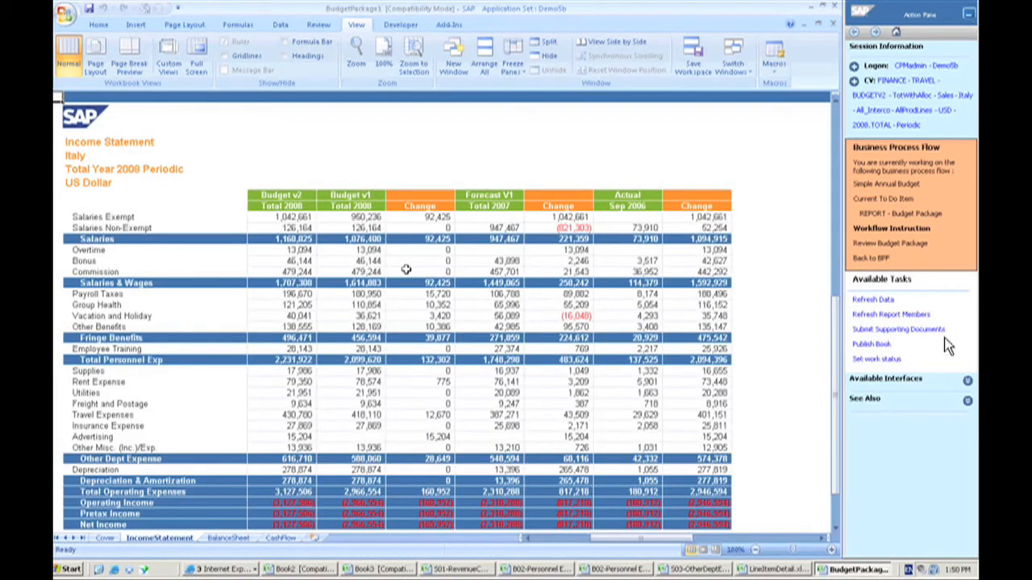
mouse_move(429, 435)
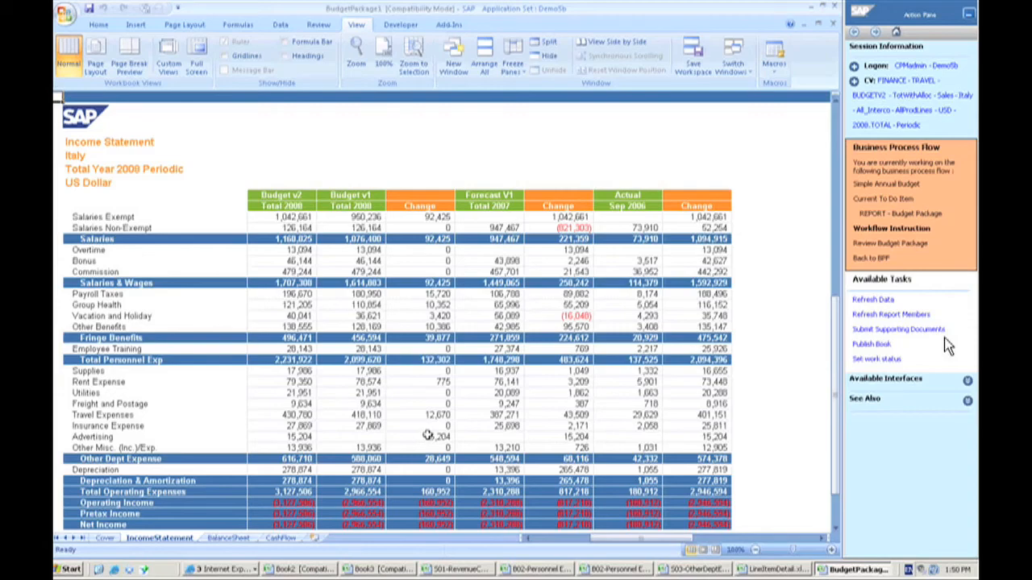
mouse_move(395, 329)
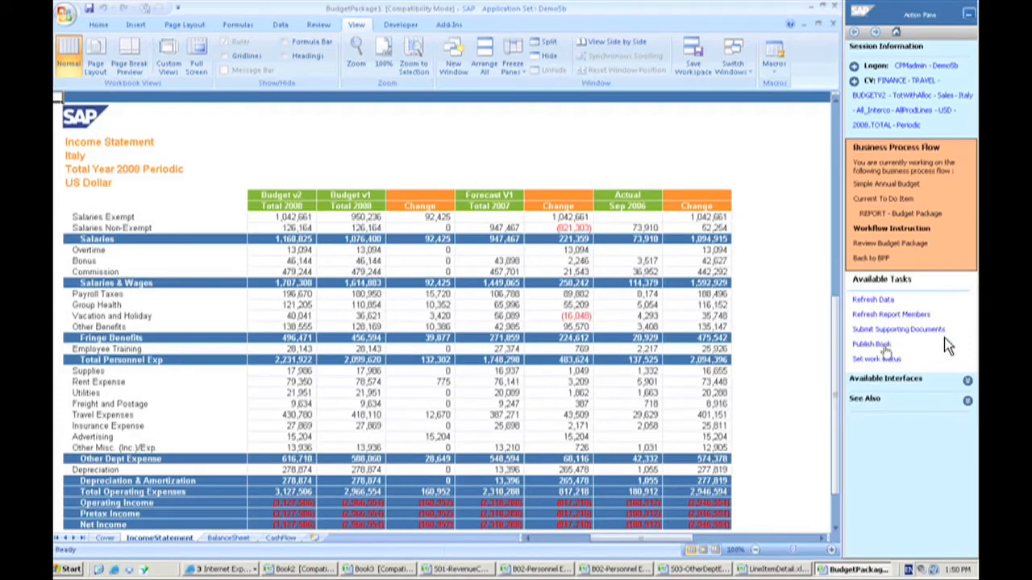
Step: Start Publish Book to launch the Book Publication Wizard
left_click(870, 345)
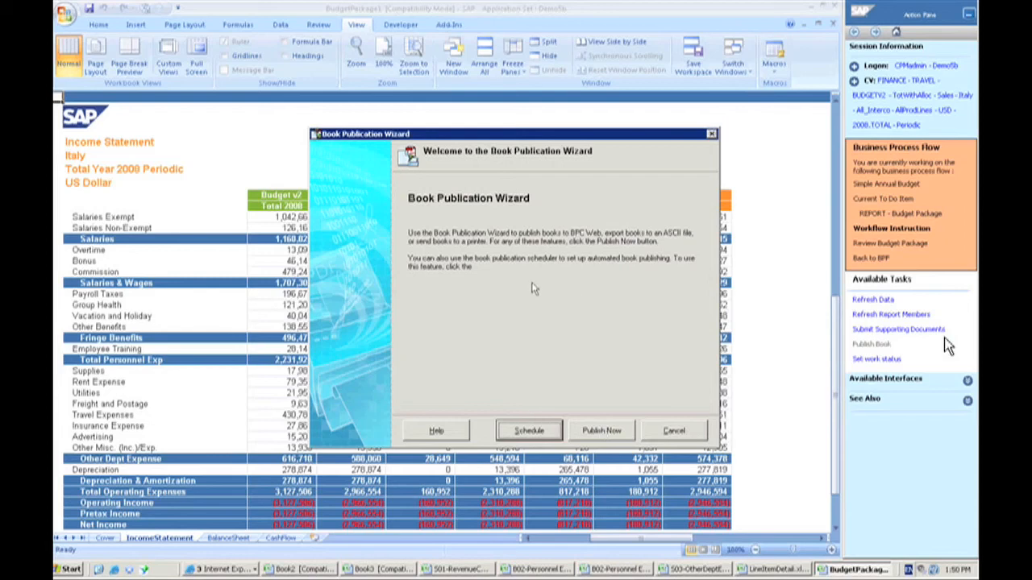
mouse_move(464, 277)
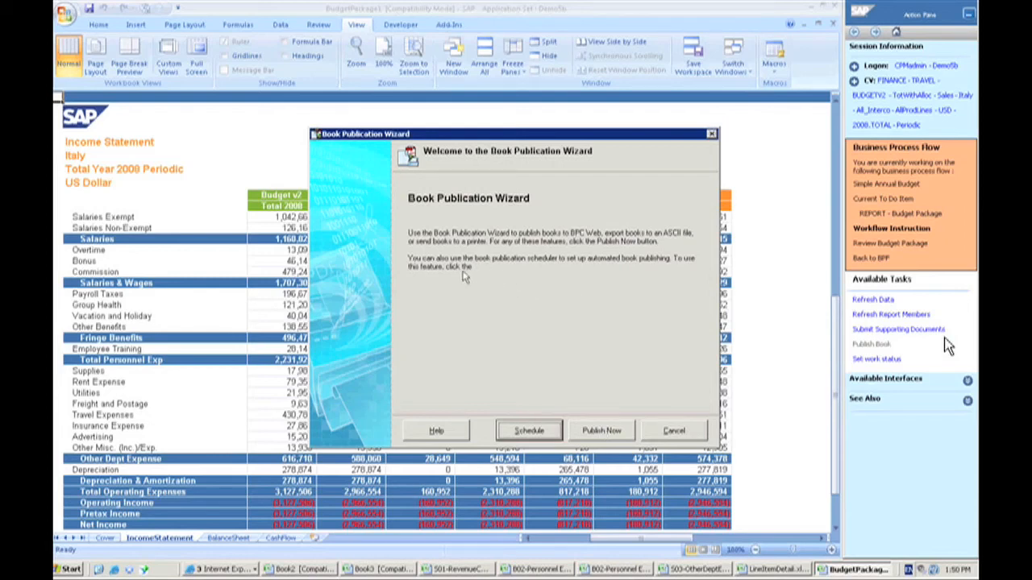
mouse_move(455, 261)
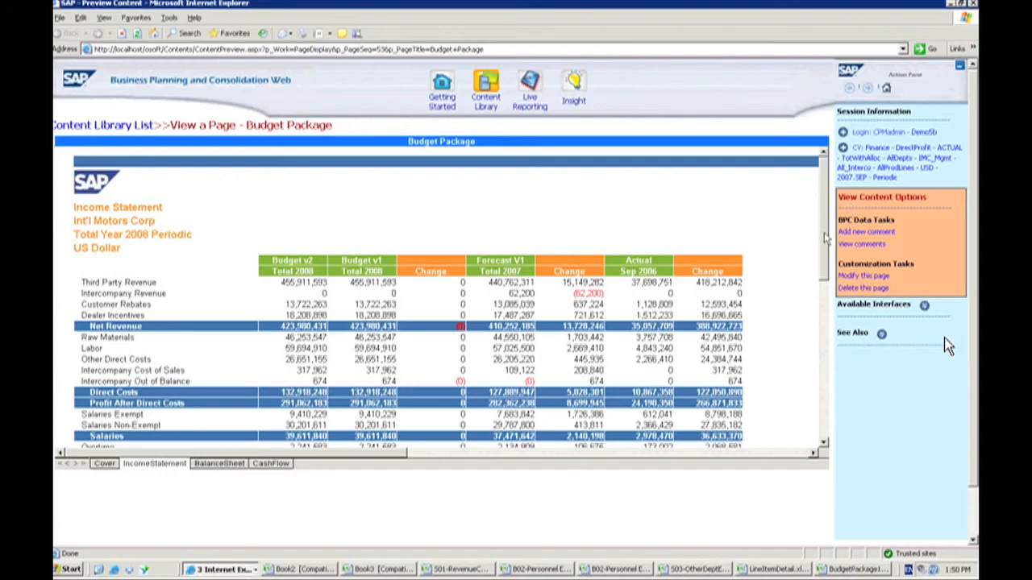
Step: Scroll down through the published Budget Package income statement
scroll("down", 3)
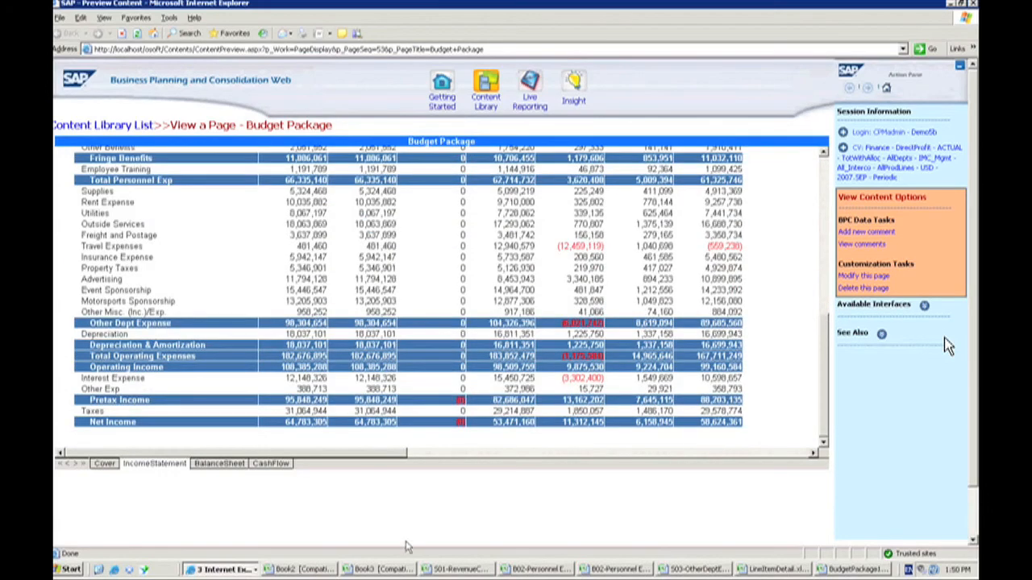